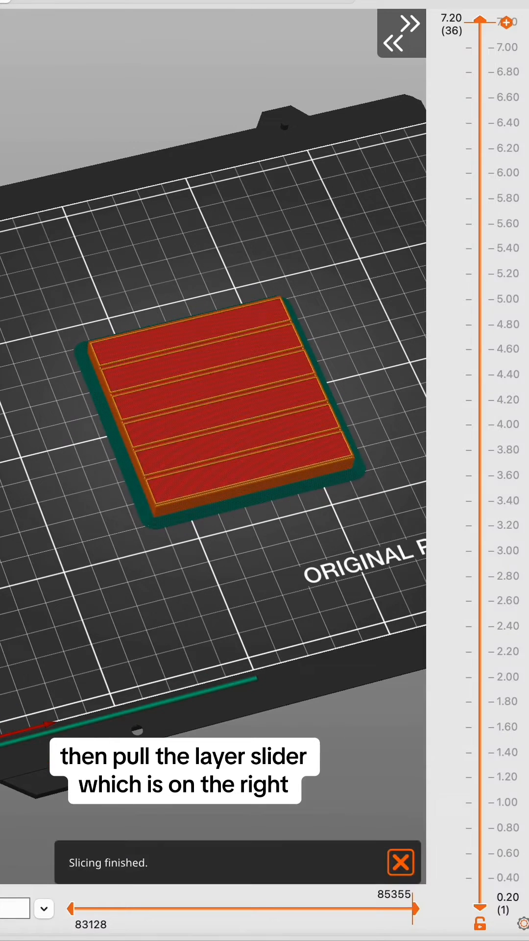
Scrub the layer slider down to 6.20 mm, just above the open magnet holes.
{"action": "left_click_drag", "start_coordinate": [485, 21], "coordinate": [485, 47]}
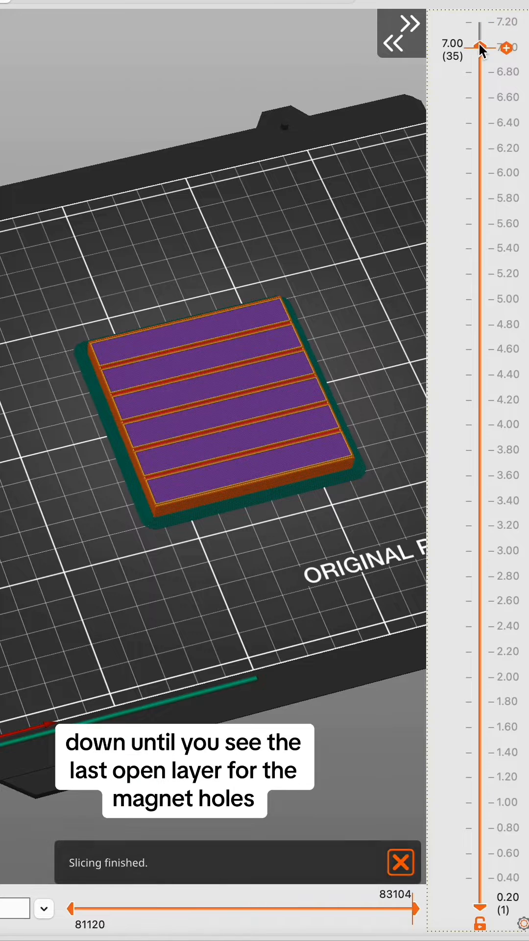
{"action": "left_click_drag", "start_coordinate": [483, 47], "coordinate": [484, 147]}
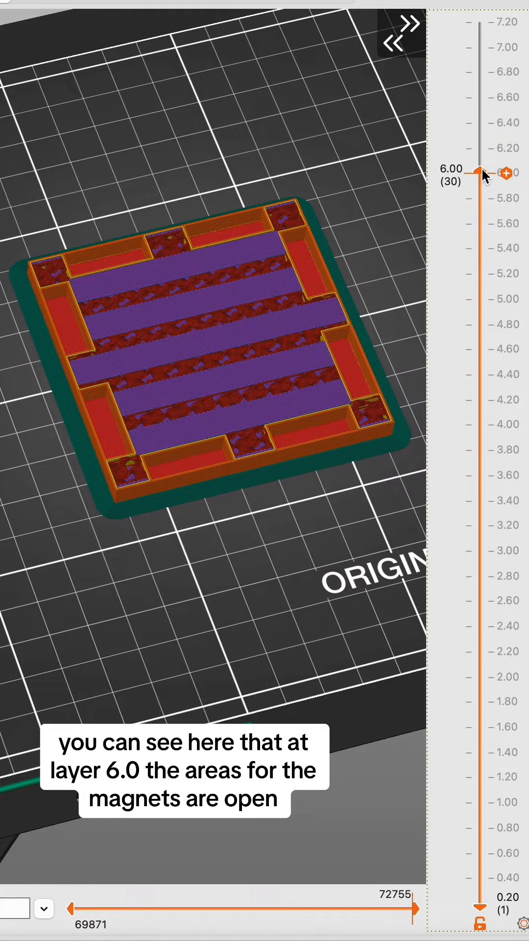
{"action": "left_click_drag", "start_coordinate": [482, 172], "coordinate": [482, 148]}
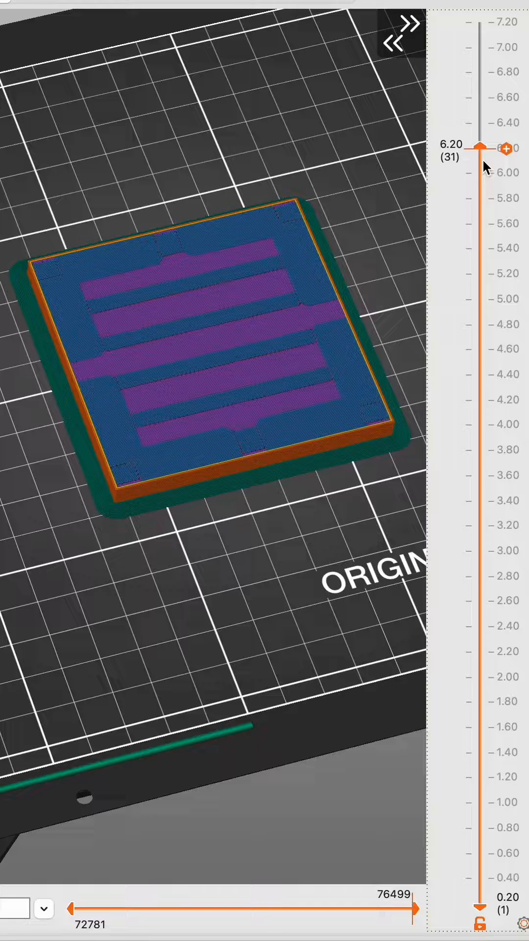
Add an M601 pause print at 6.00 mm with the message 'Insert magnets'.
{"action": "right_click", "coordinate": [507, 148]}
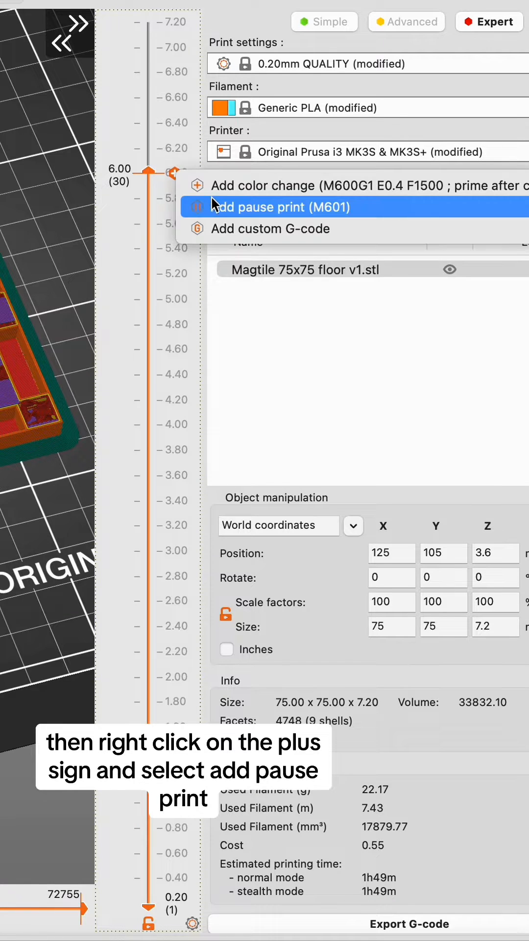
{"action": "left_click", "coordinate": [278, 207]}
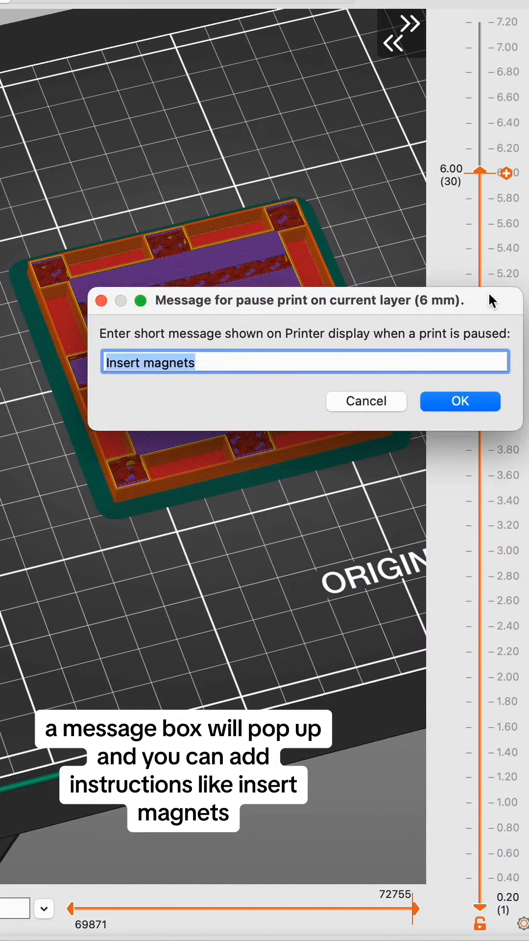
{"action": "left_click", "coordinate": [460, 401]}
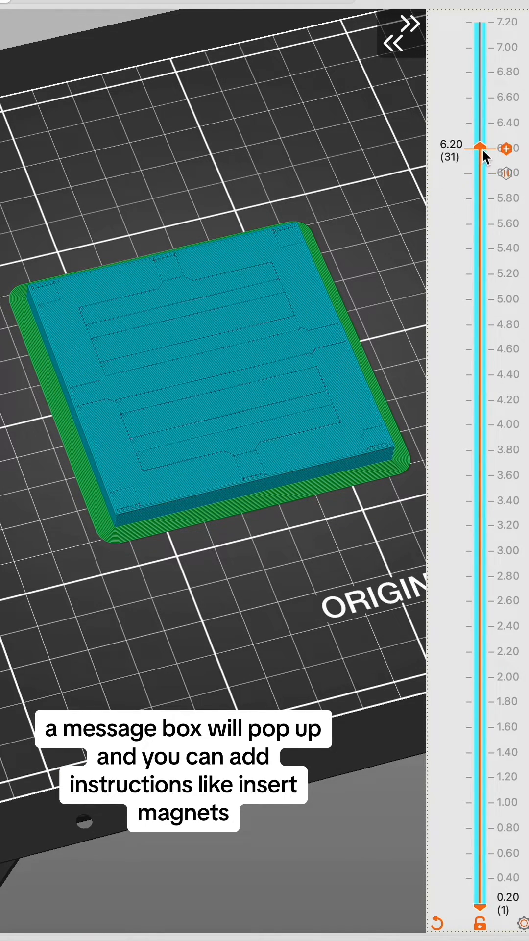
Scrub the layer slider from the top back down to re-check the slice.
{"action": "left_click_drag", "start_coordinate": [482, 148], "coordinate": [481, 22]}
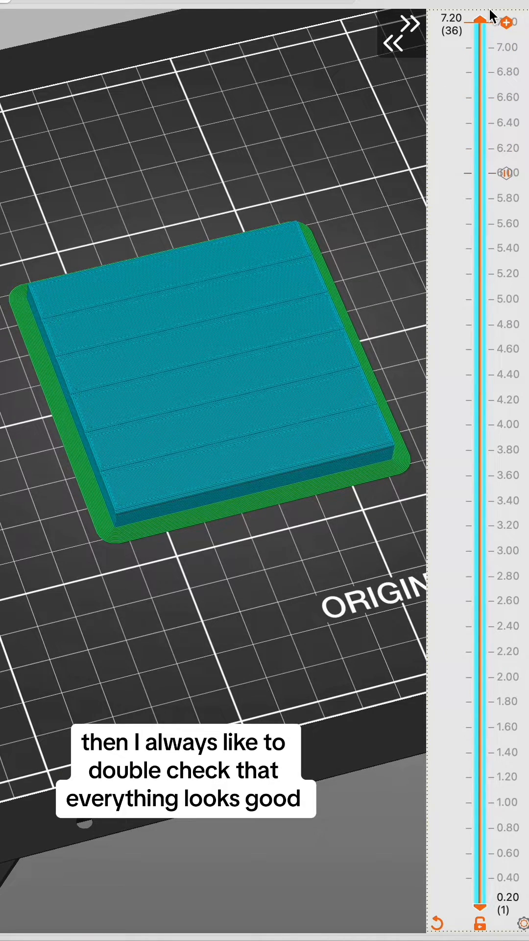
{"action": "left_click_drag", "start_coordinate": [480, 19], "coordinate": [480, 173]}
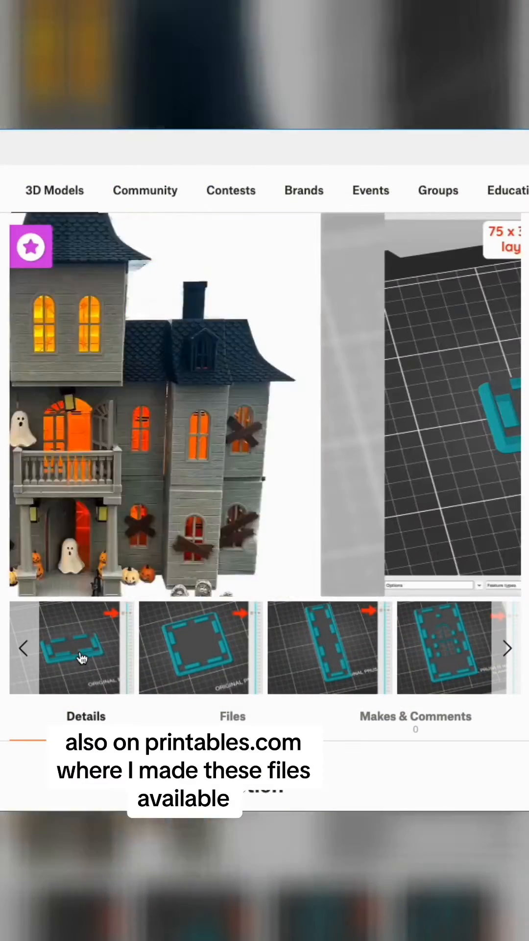
Browse gallery images of the 75x75, 150x37.5, 150x75 wall and 150x150 porthole pieces.
{"action": "left_click", "coordinate": [200, 647]}
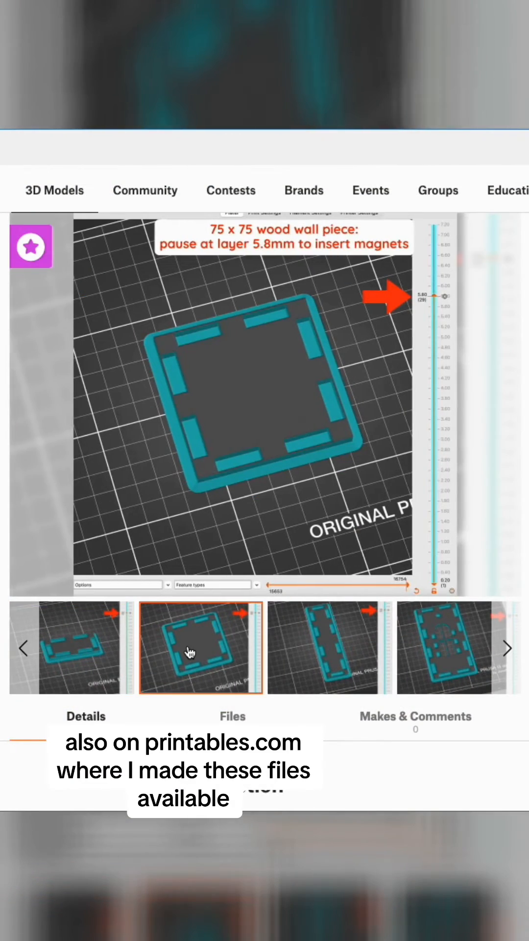
{"action": "left_click", "coordinate": [329, 647]}
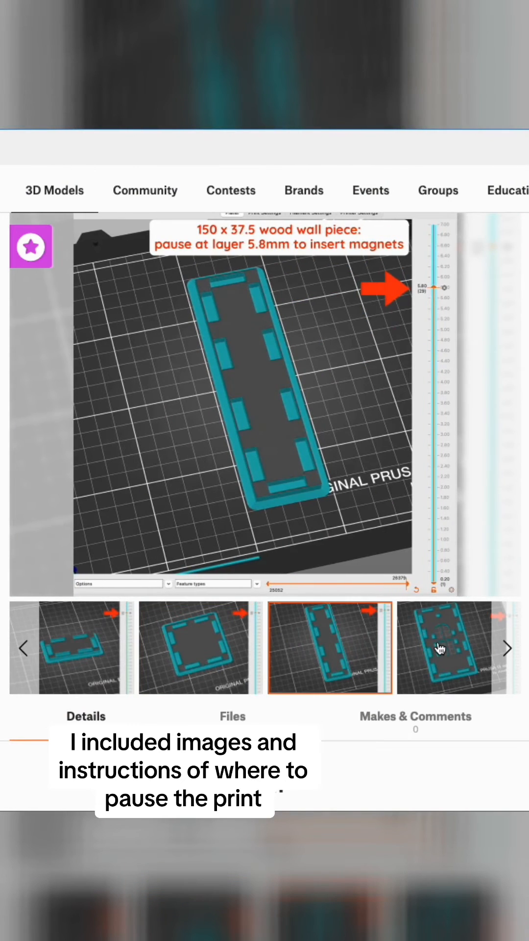
{"action": "left_click", "coordinate": [200, 647]}
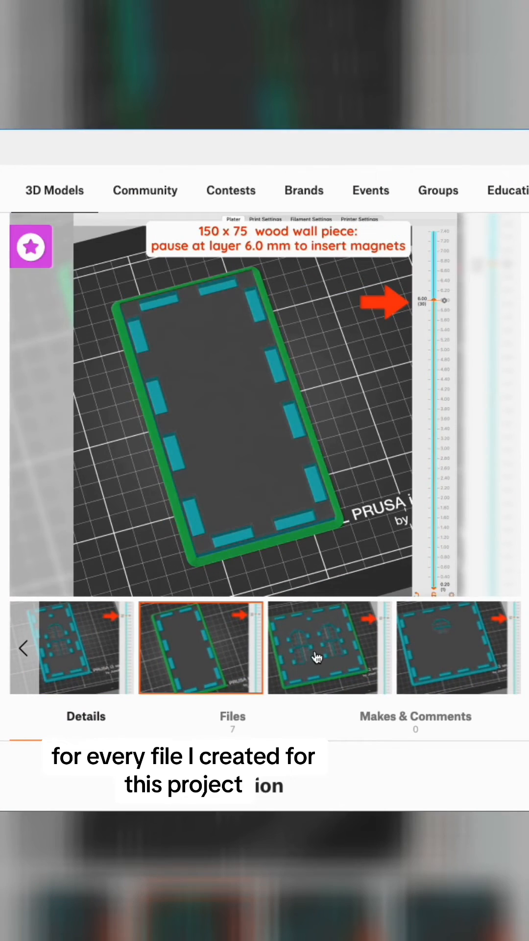
{"action": "left_click", "coordinate": [458, 647]}
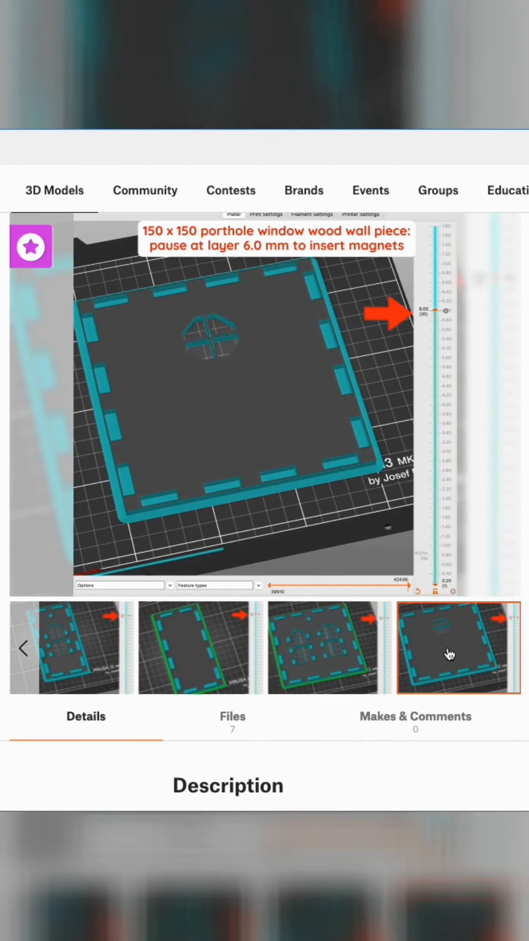